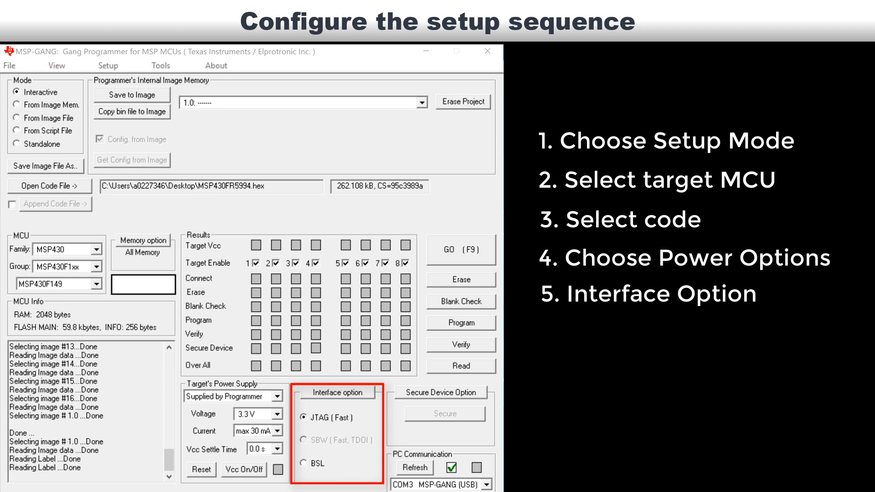
Adjust the memory range options and accept the memory settings
left_click(142, 244)
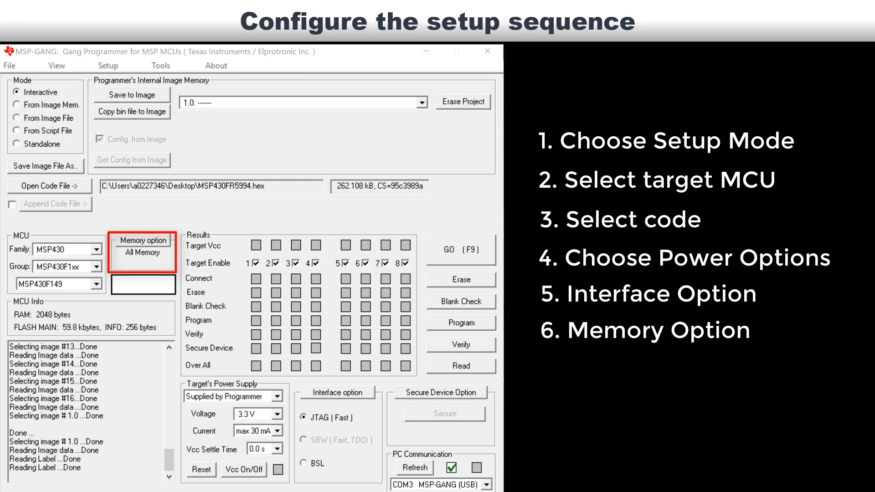
left_click(142, 250)
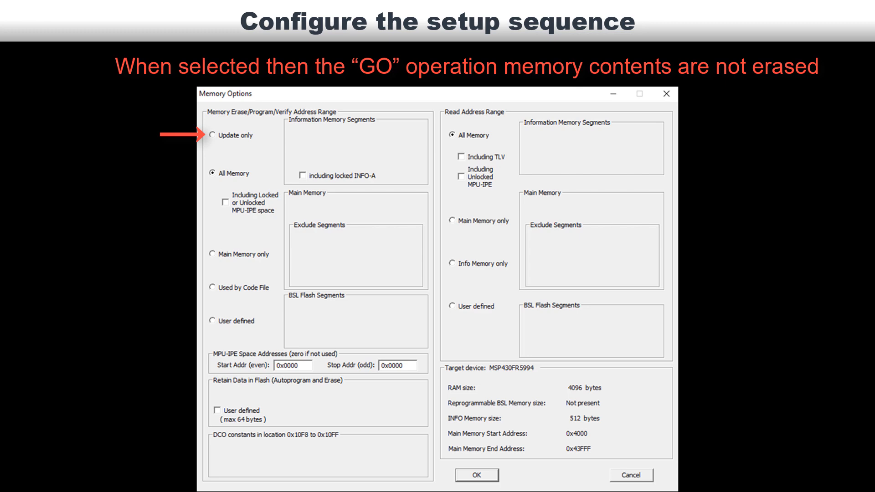
left_click(213, 173)
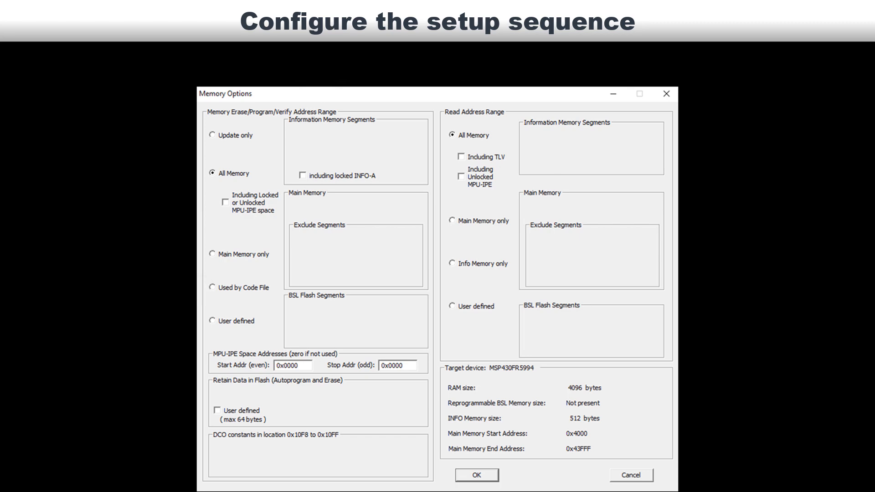
left_click(476, 475)
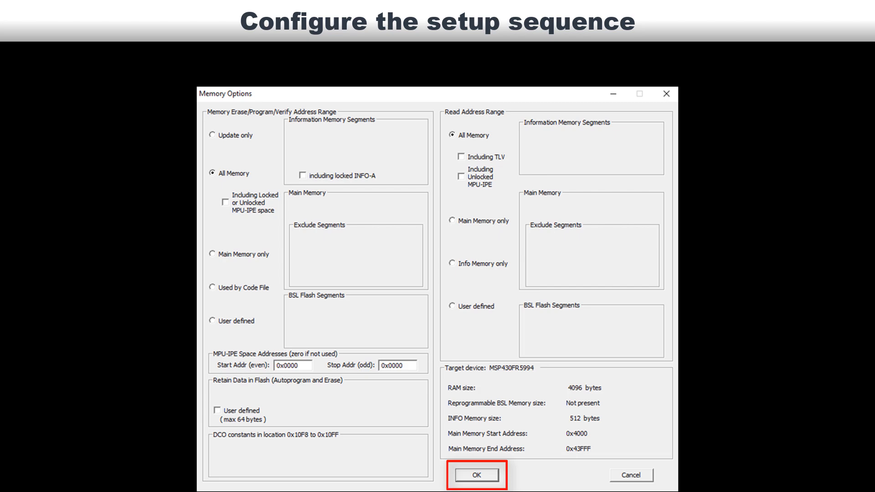
left_click(476, 475)
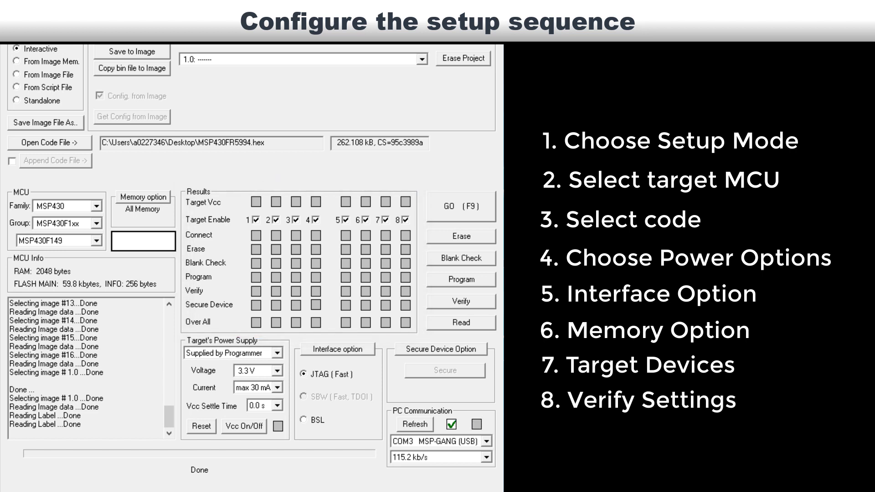
Run GO to program all enabled targets, review pass/fail results, and reach the save commands
left_click(461, 207)
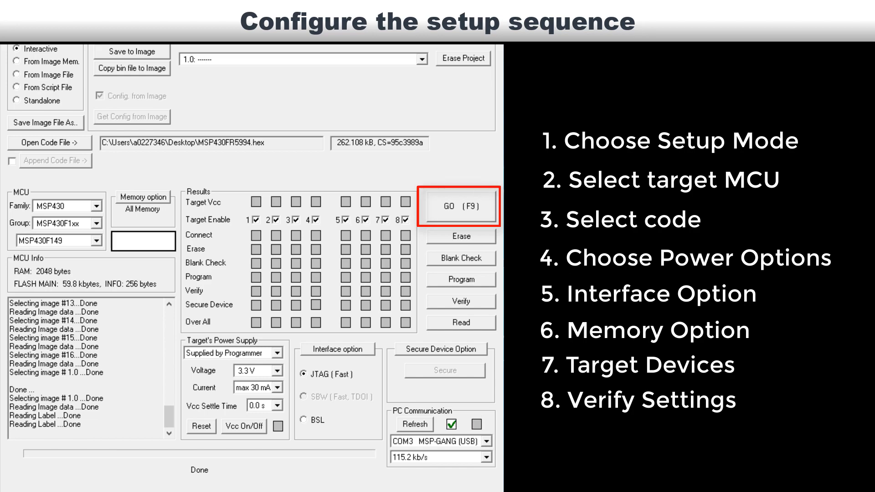
left_click(459, 207)
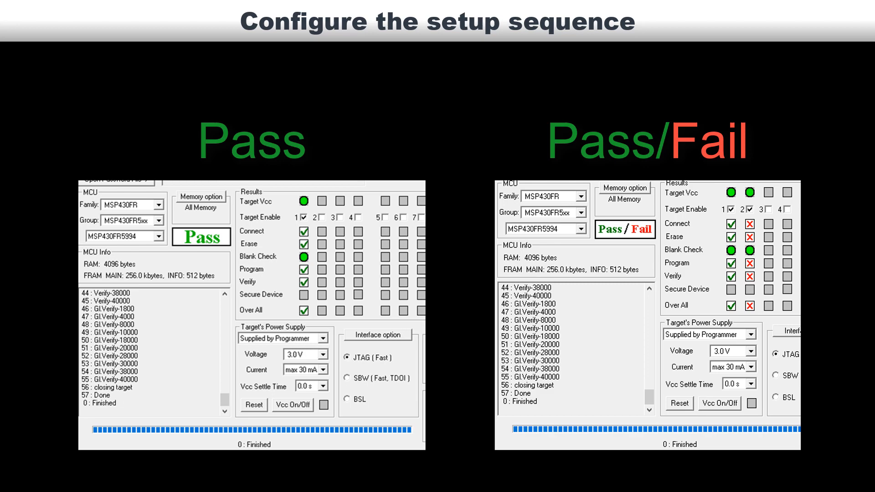
left_click(192, 79)
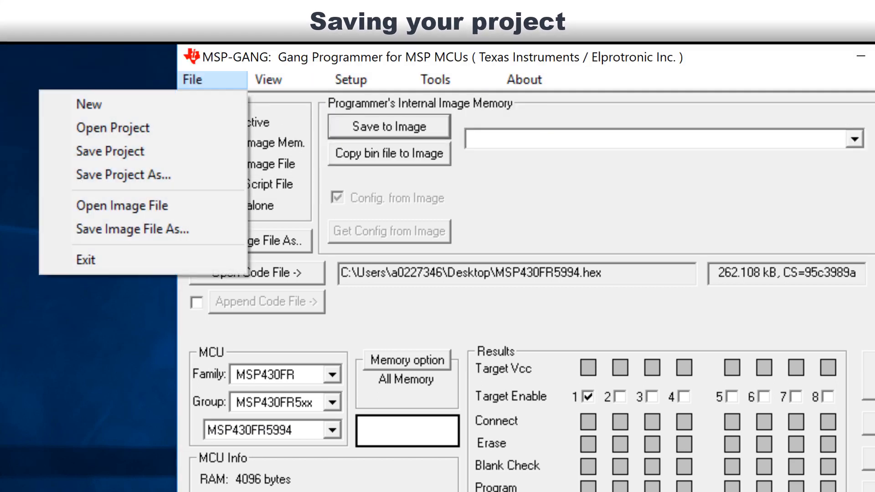
mouse_move(123, 175)
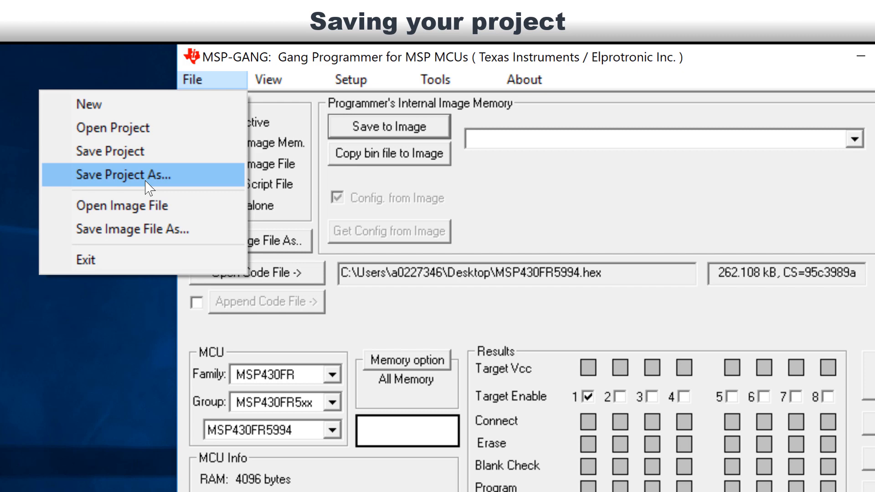
mouse_move(148, 179)
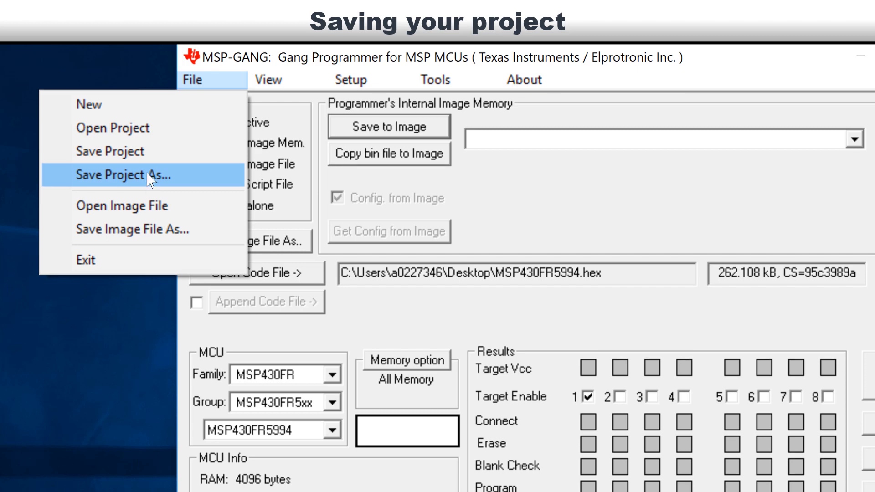
mouse_move(150, 229)
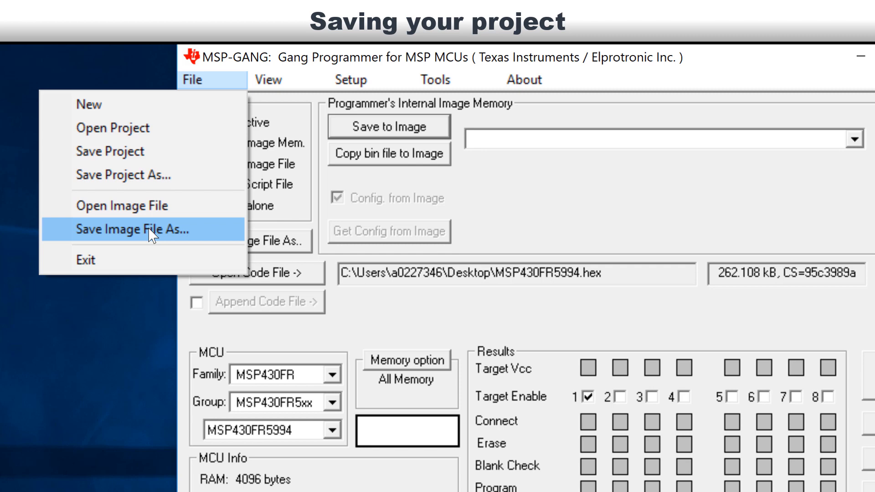
Name the image MSP430 via Save Image File As and begin typing the Desktop file name 'MSP4'
left_click(131, 230)
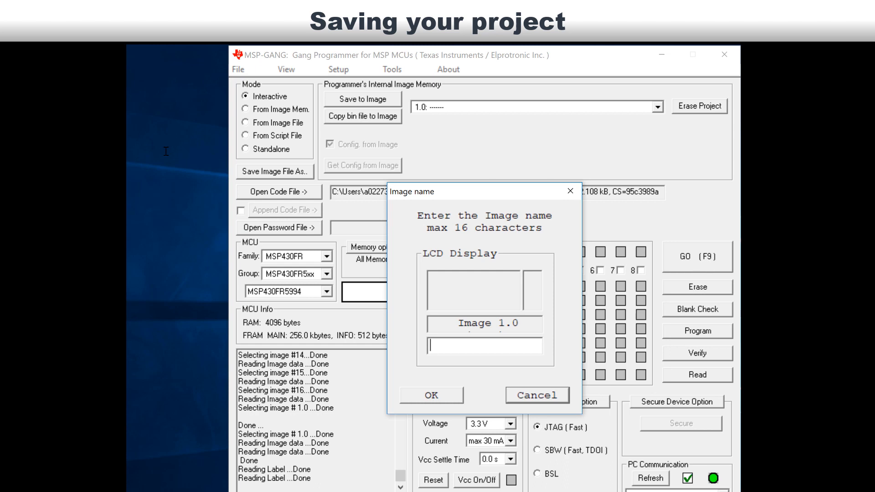
type("M")
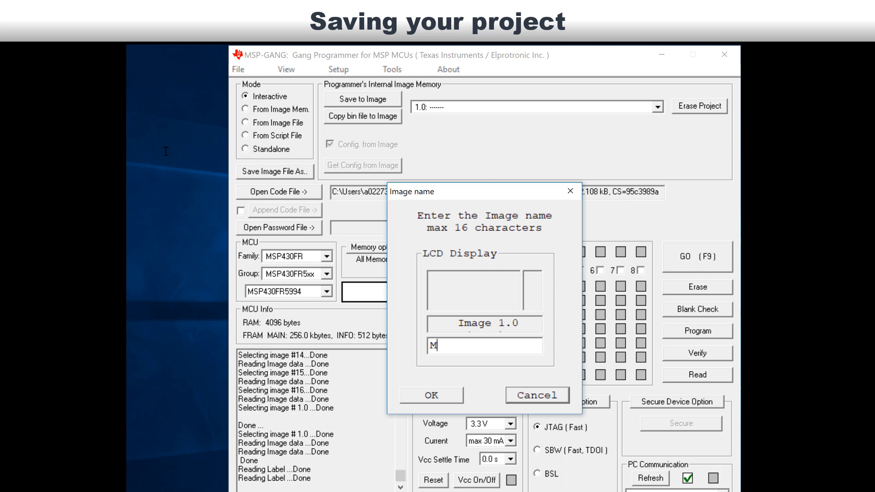
type("SP")
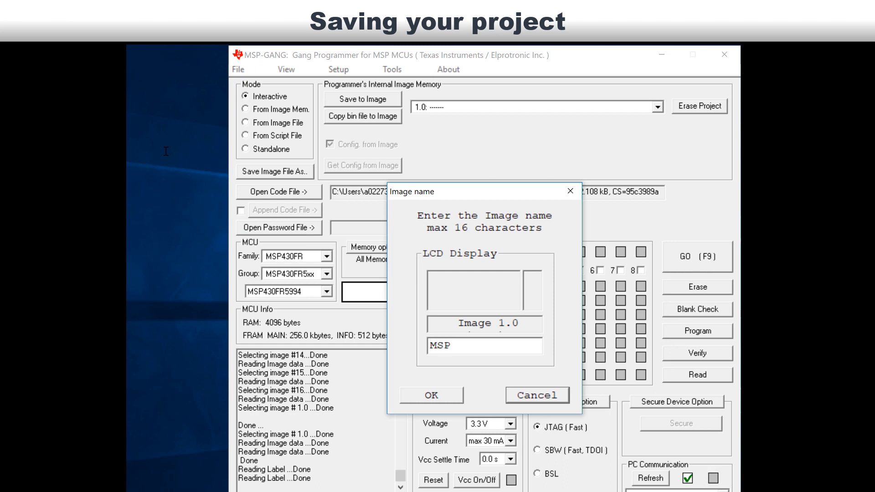
type("430")
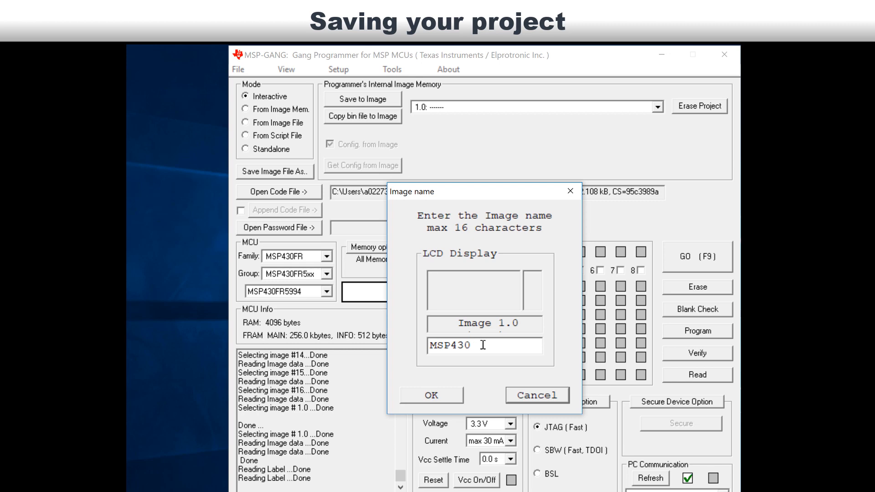
left_click(430, 394)
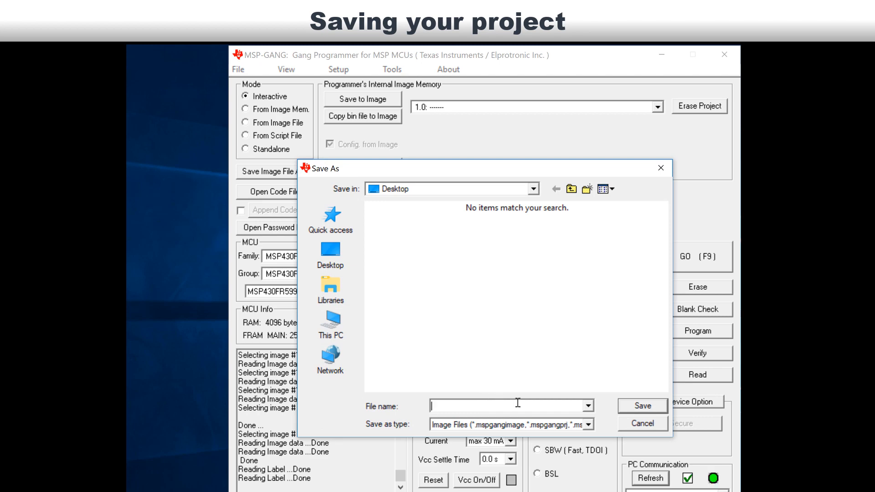
type("MSP4")
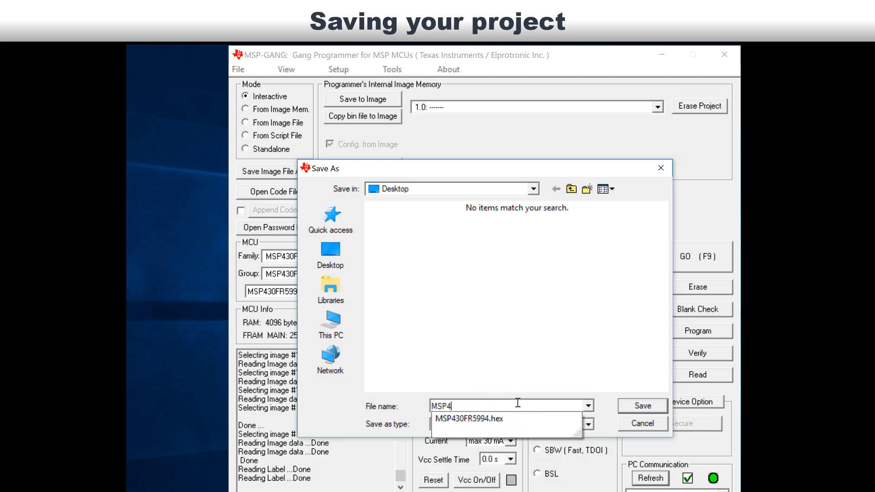